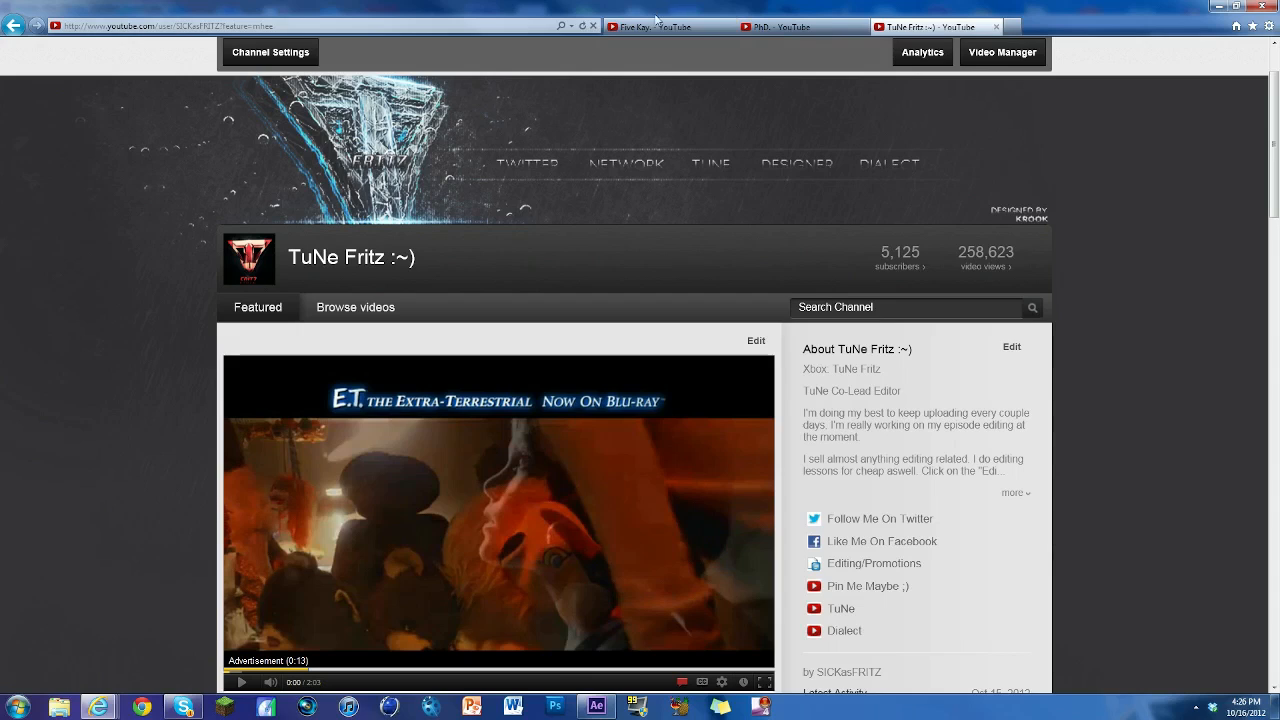
mouse_move(898, 256)
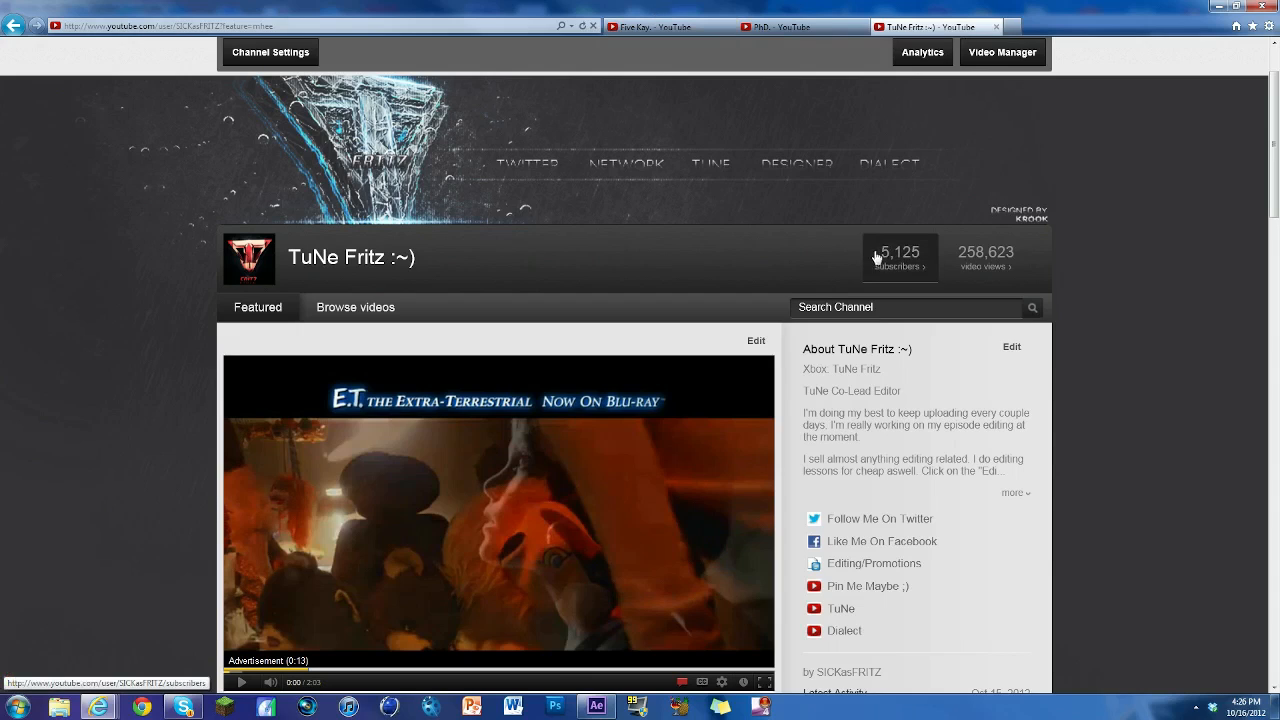
mouse_move(898, 270)
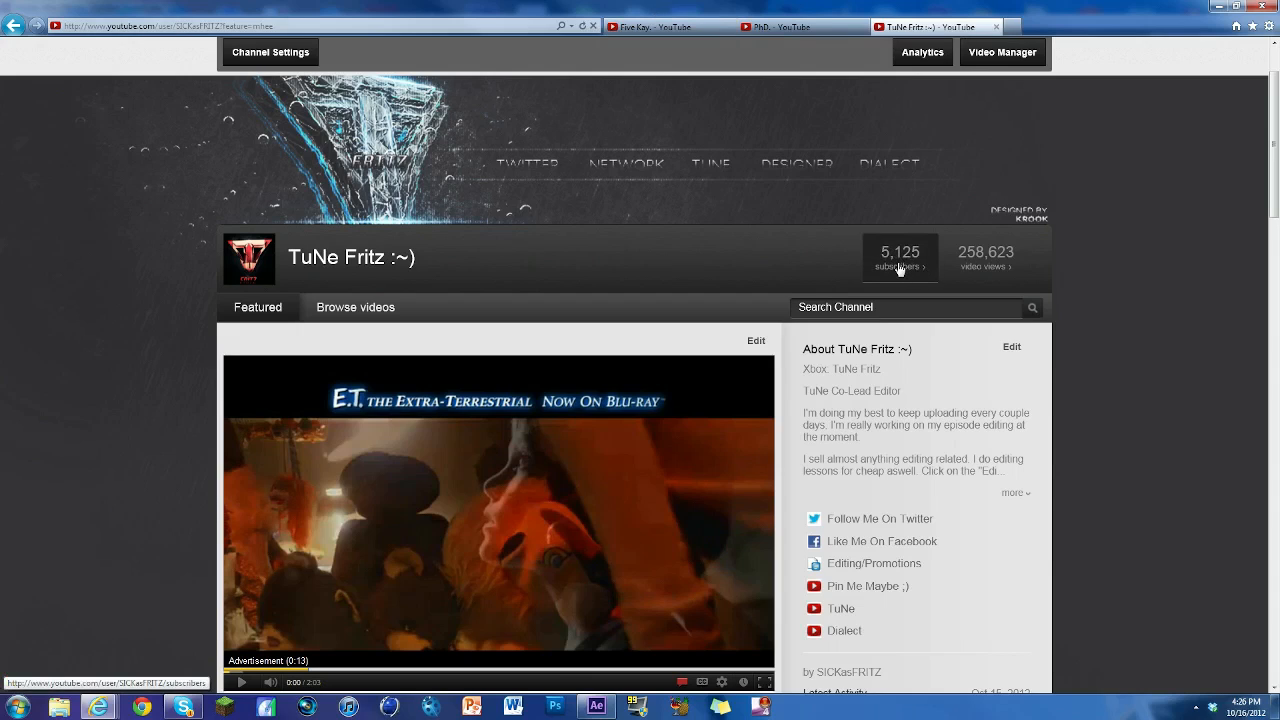
mouse_move(884, 288)
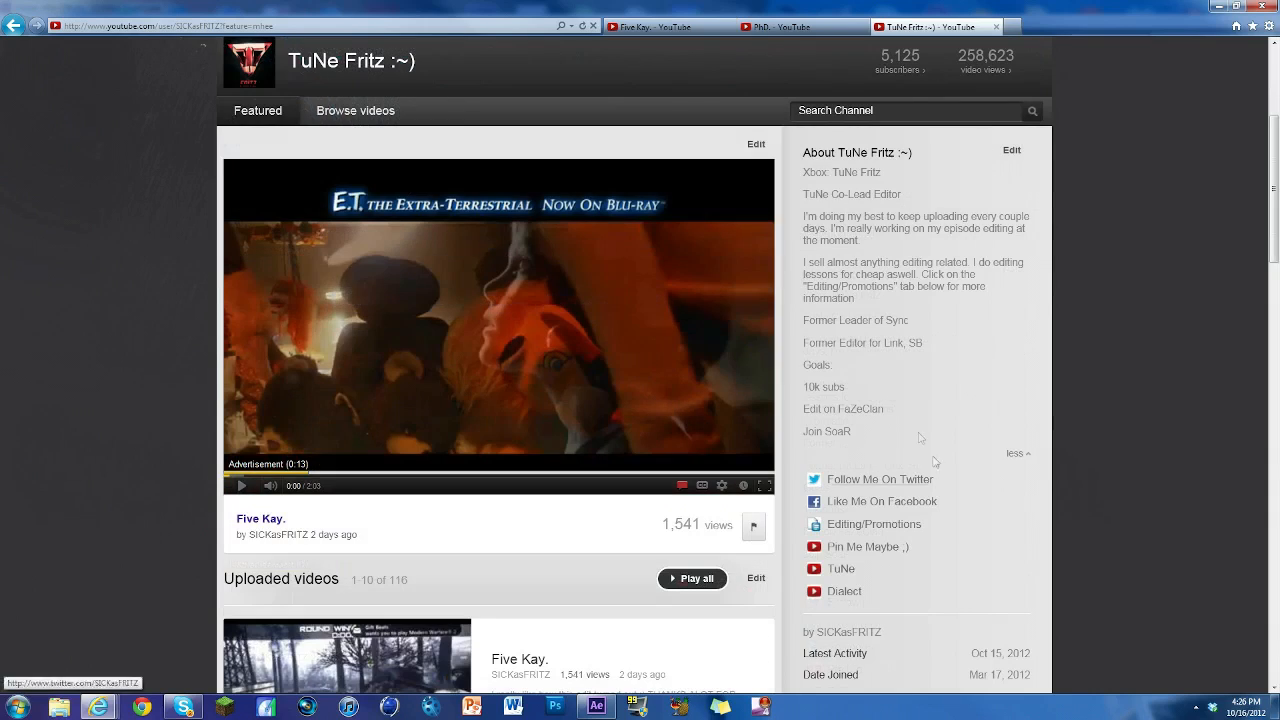
View the PhD. upload, then play the Five Kay. gameplay video and seek ahead in it
scroll(up, 3)
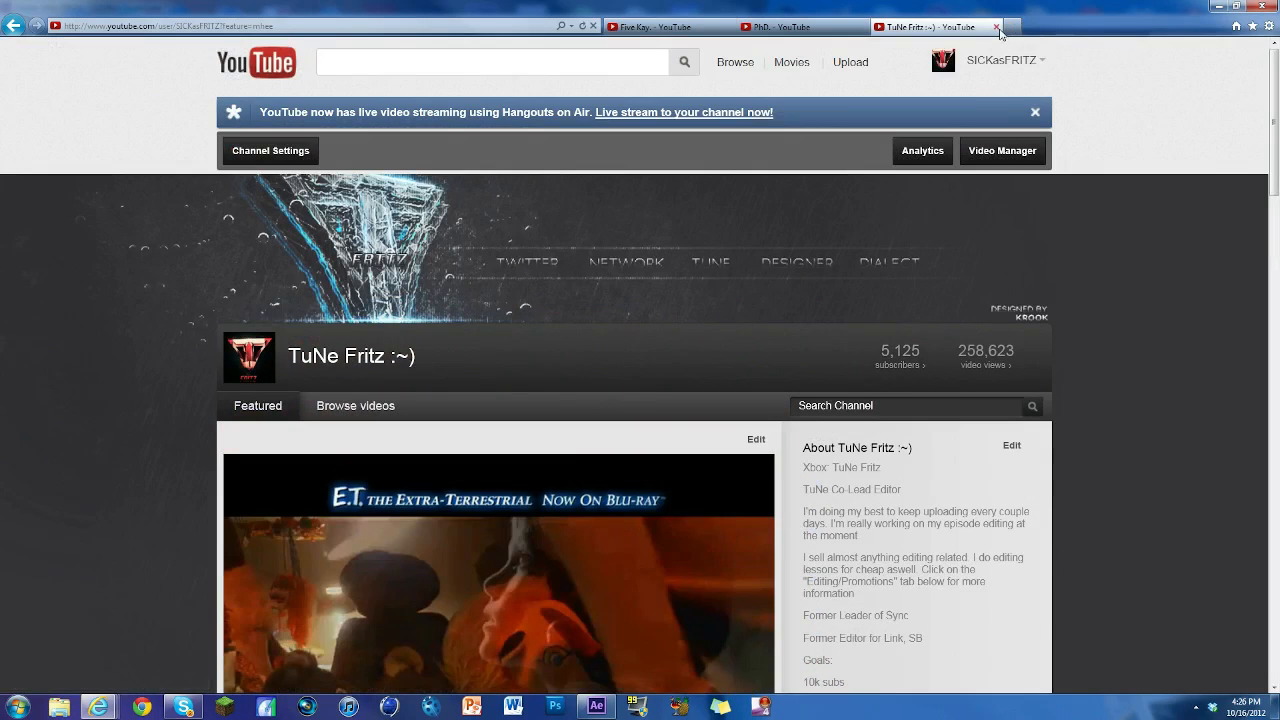
click(996, 28)
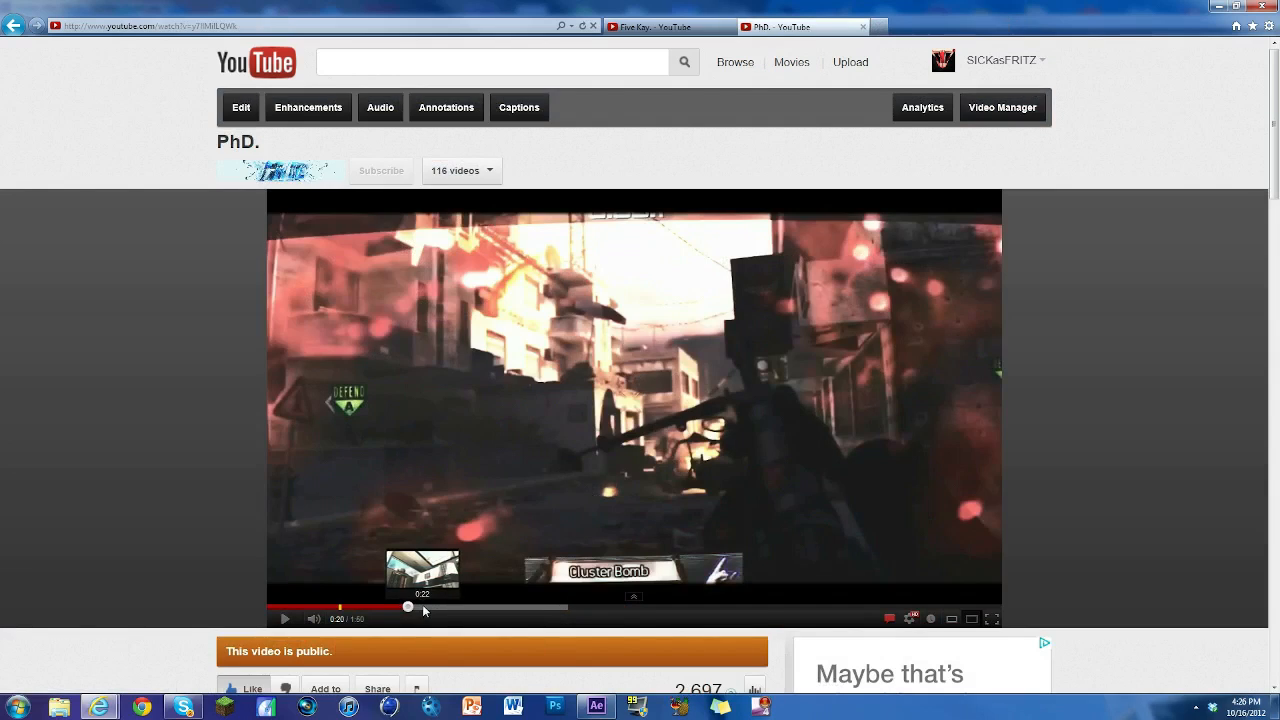
mouse_move(584, 620)
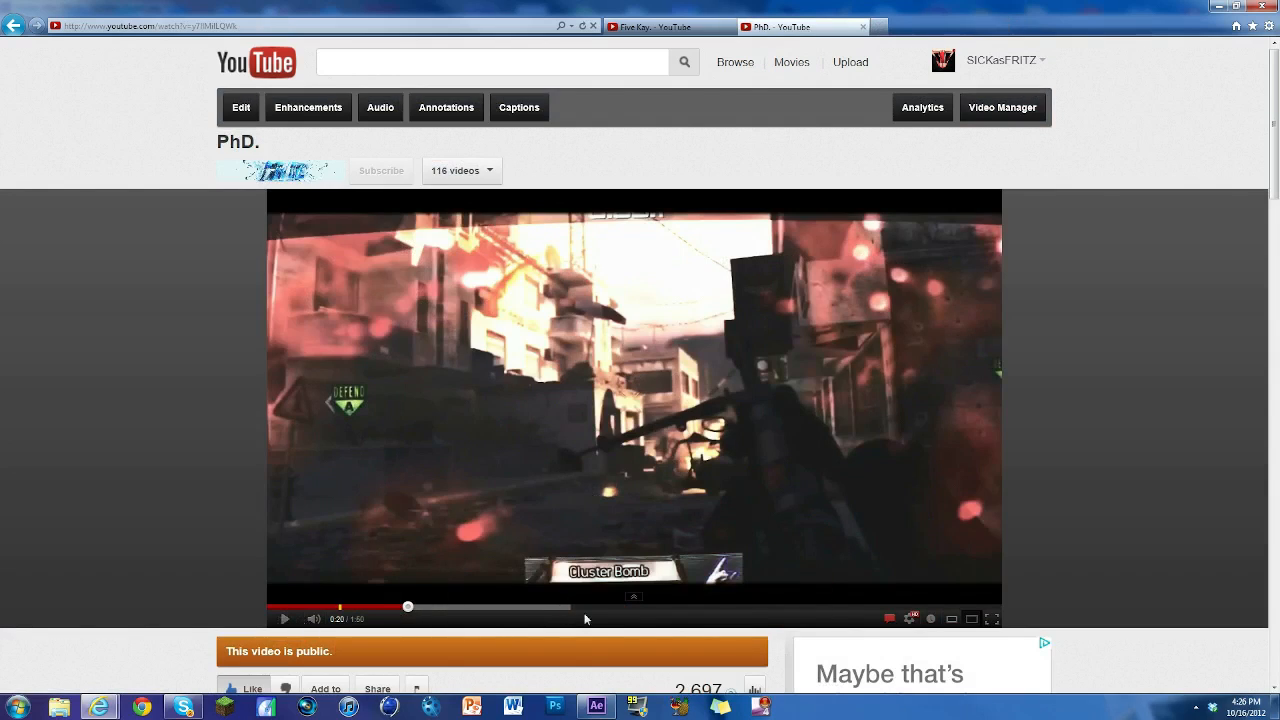
click(284, 618)
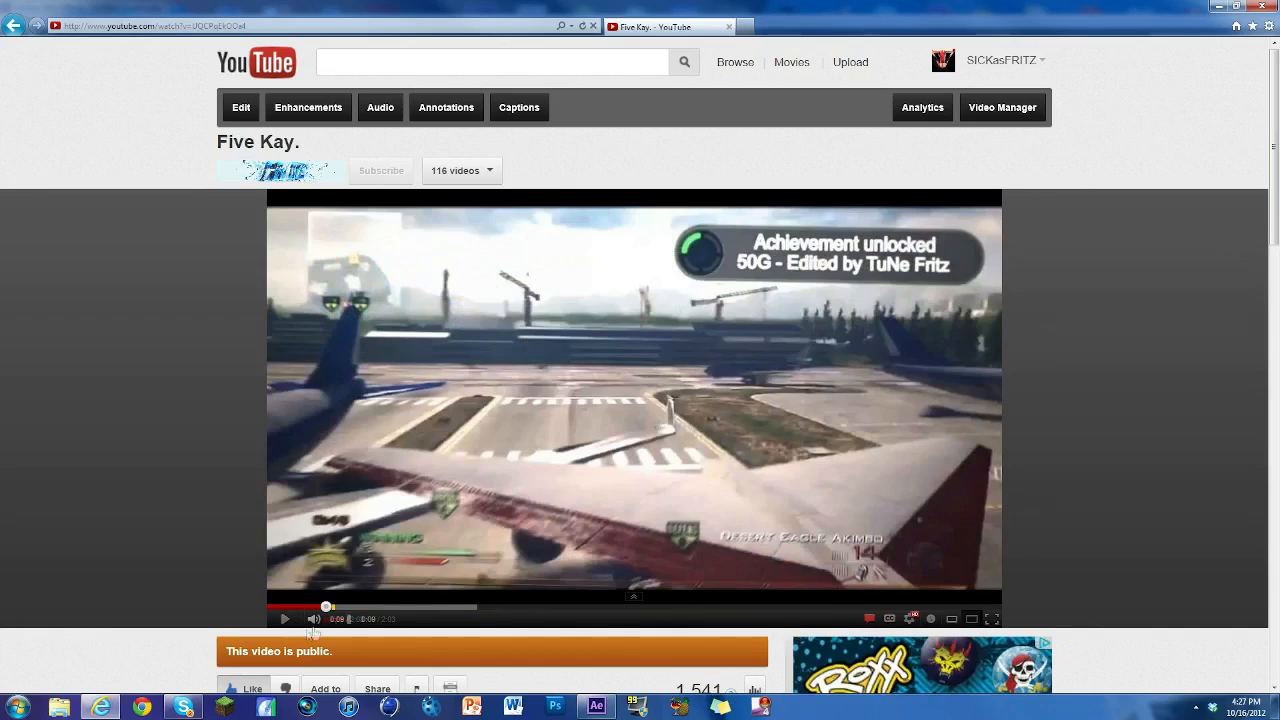
click(284, 618)
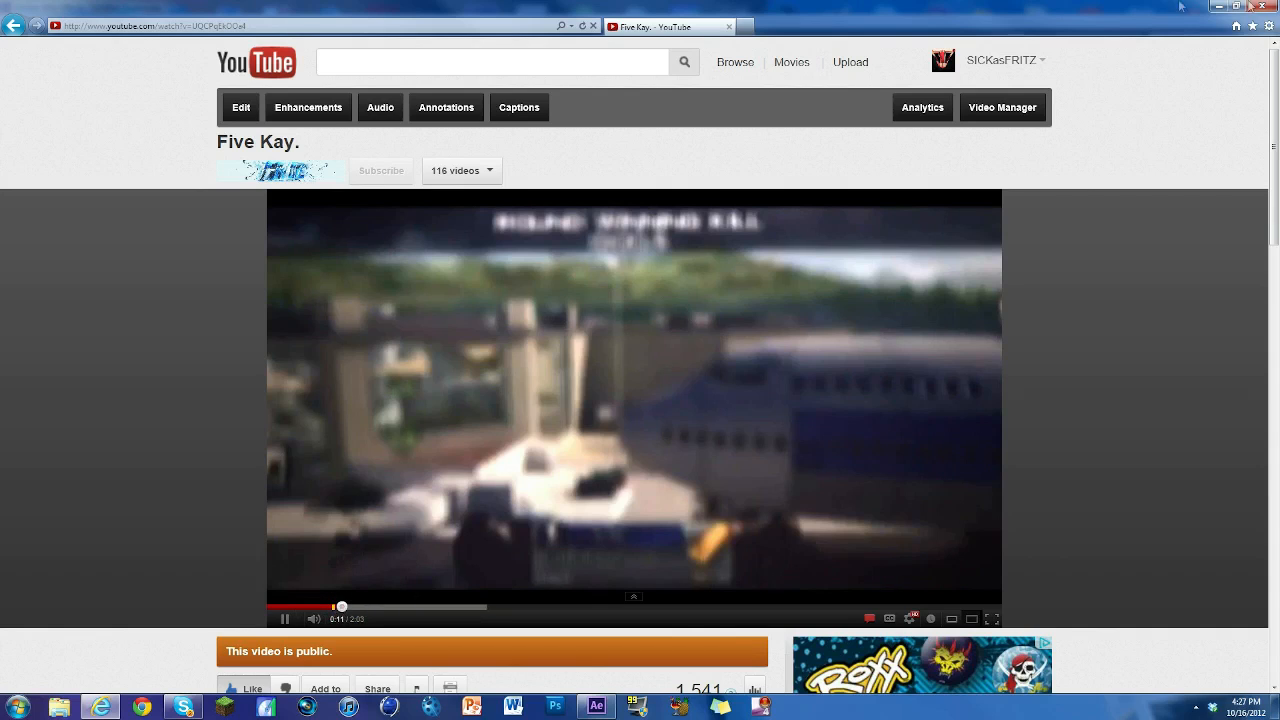
click(596, 708)
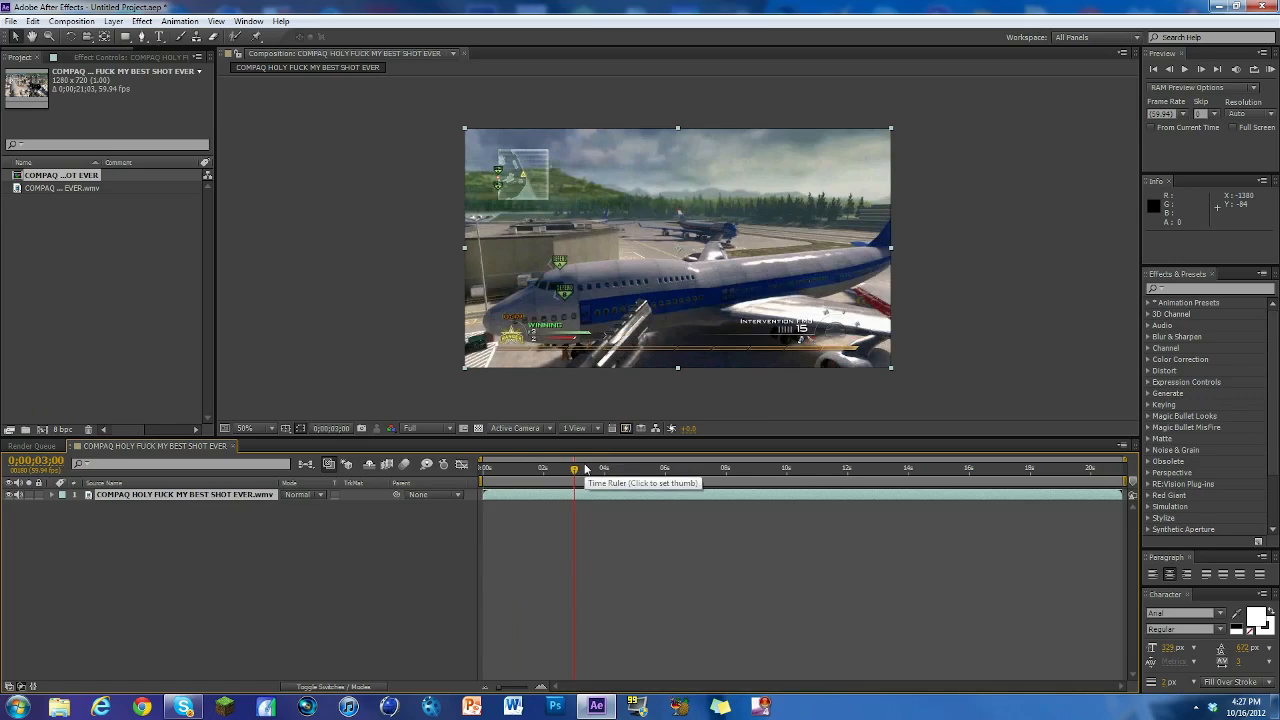
Scrub to the round-winning sniper kill, split the duplicated layer there and shift the killcam part later
click(416, 428)
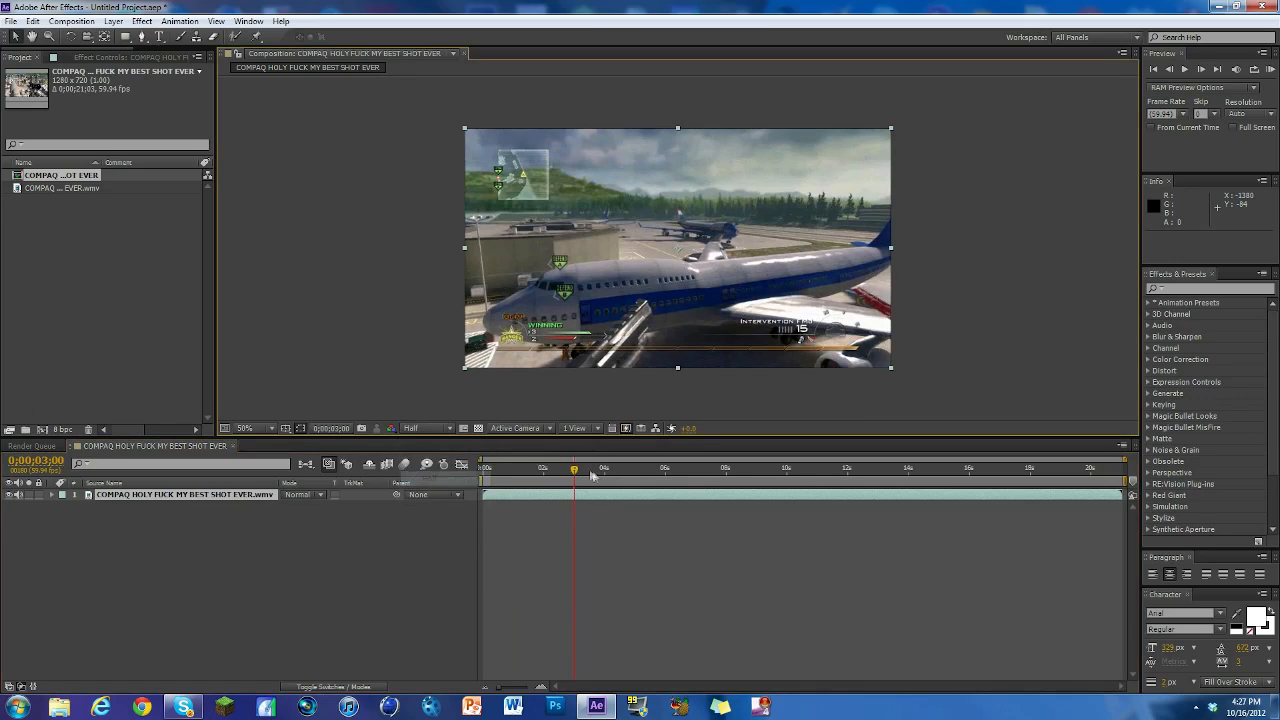
drag(574, 468, 670, 468)
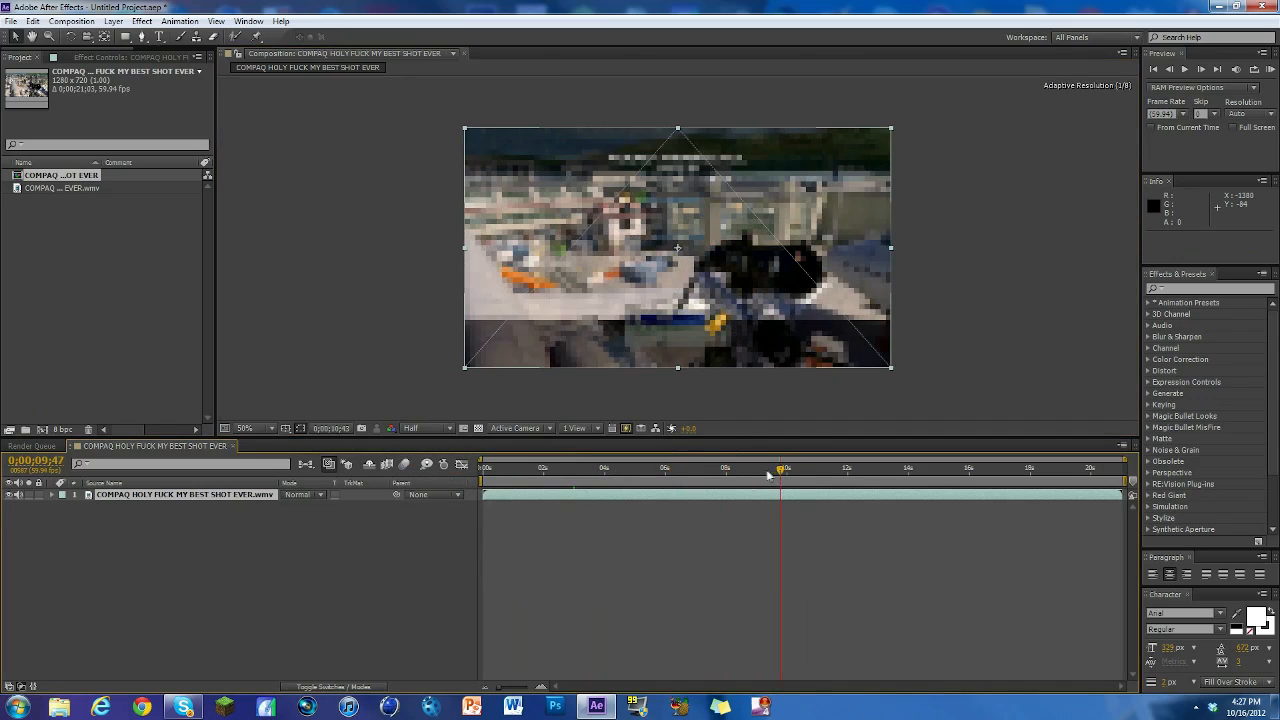
drag(784, 468, 748, 468)
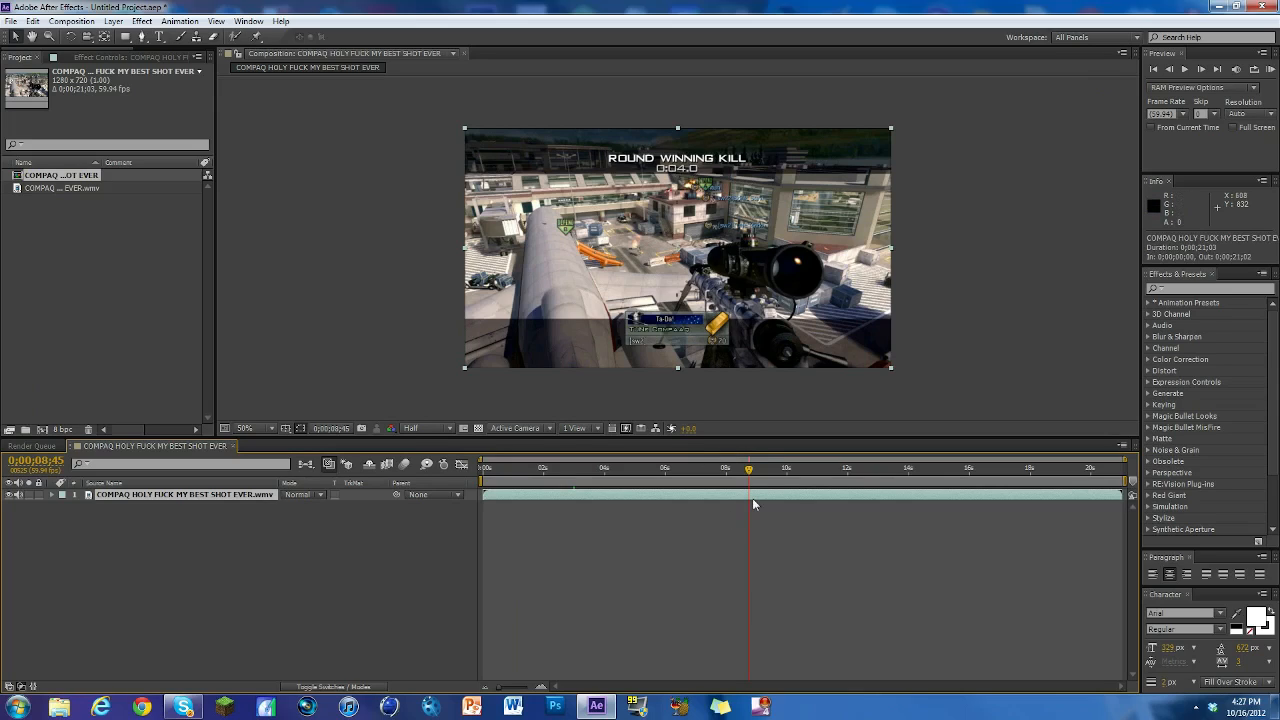
mouse_move(756, 500)
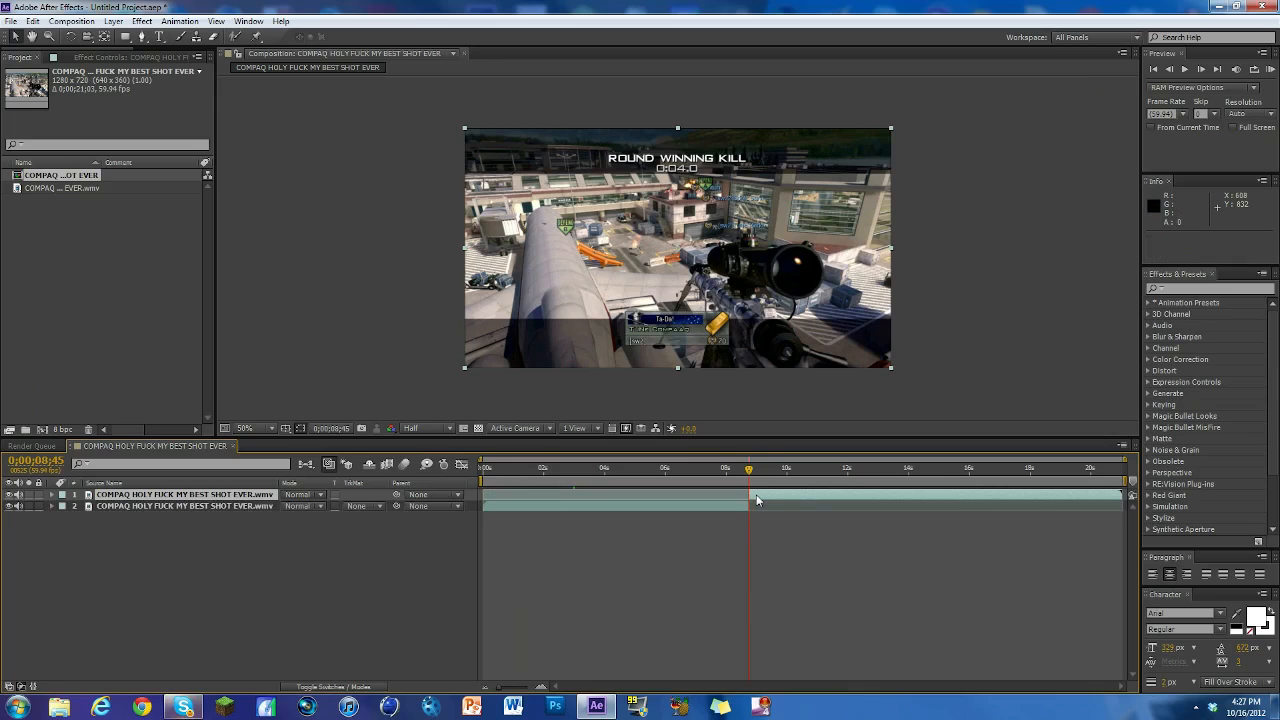
click(658, 468)
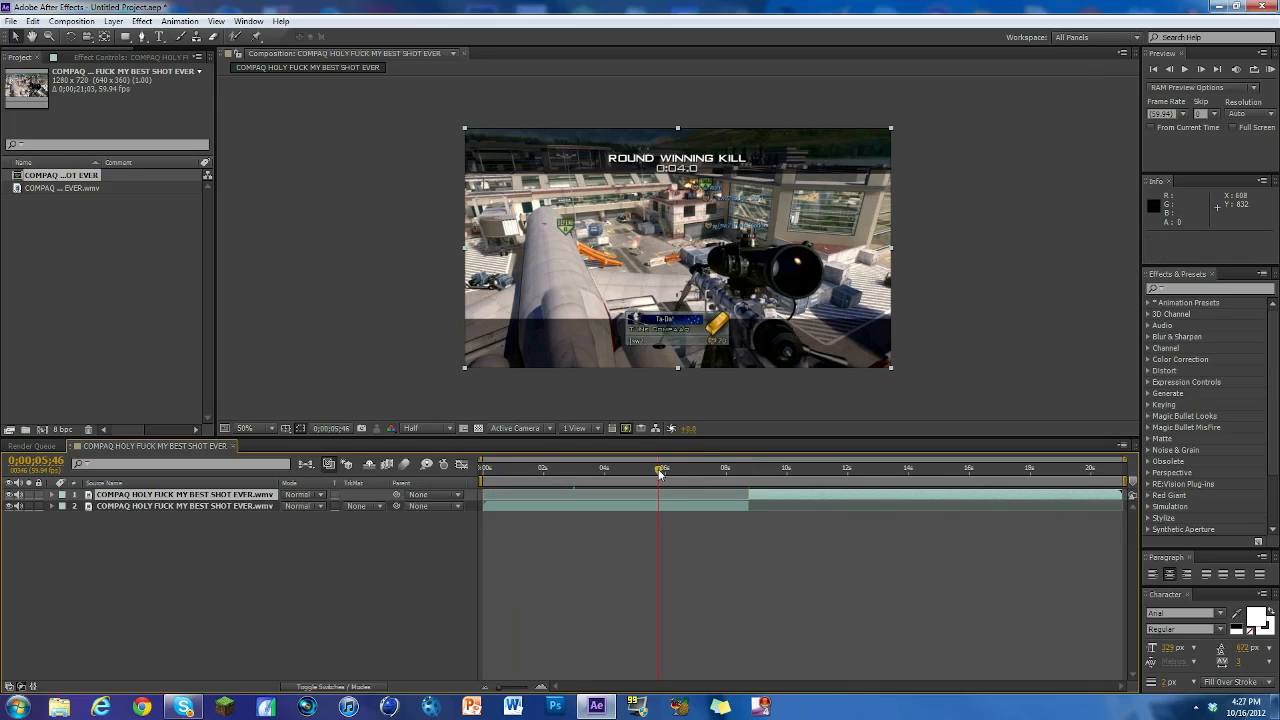
drag(660, 468, 636, 468)
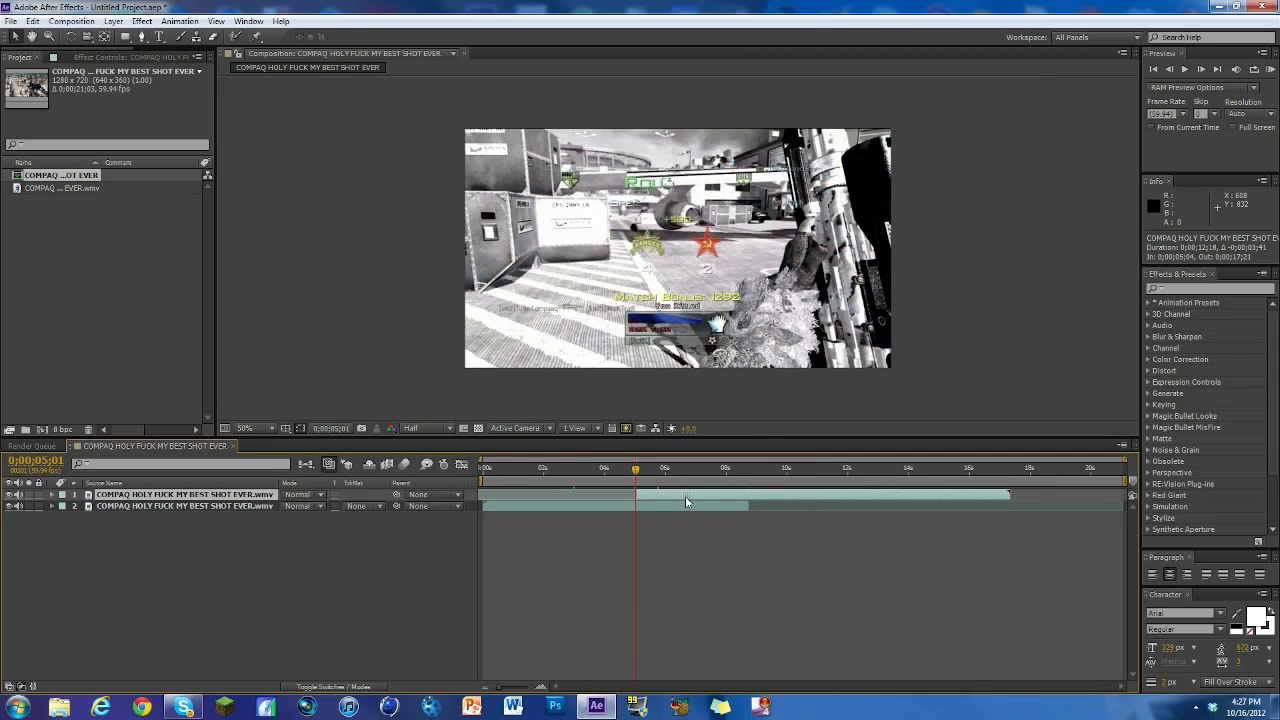
click(184, 494)
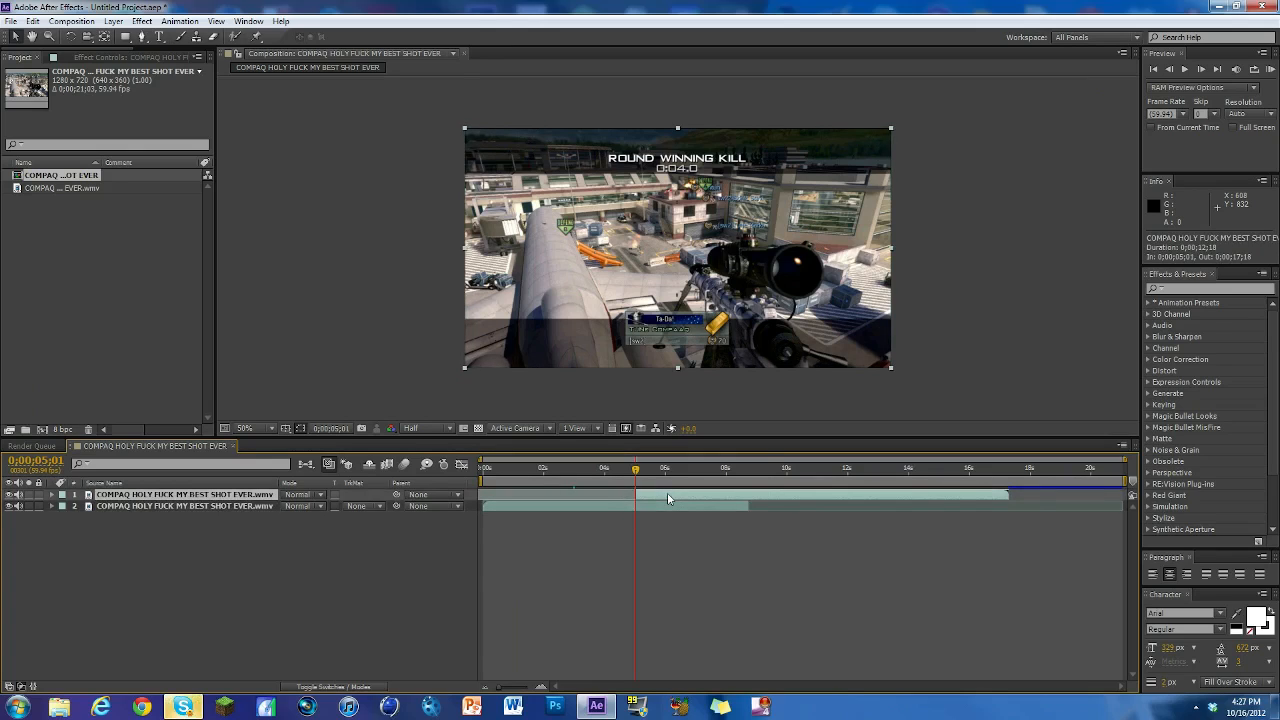
mouse_move(430, 512)
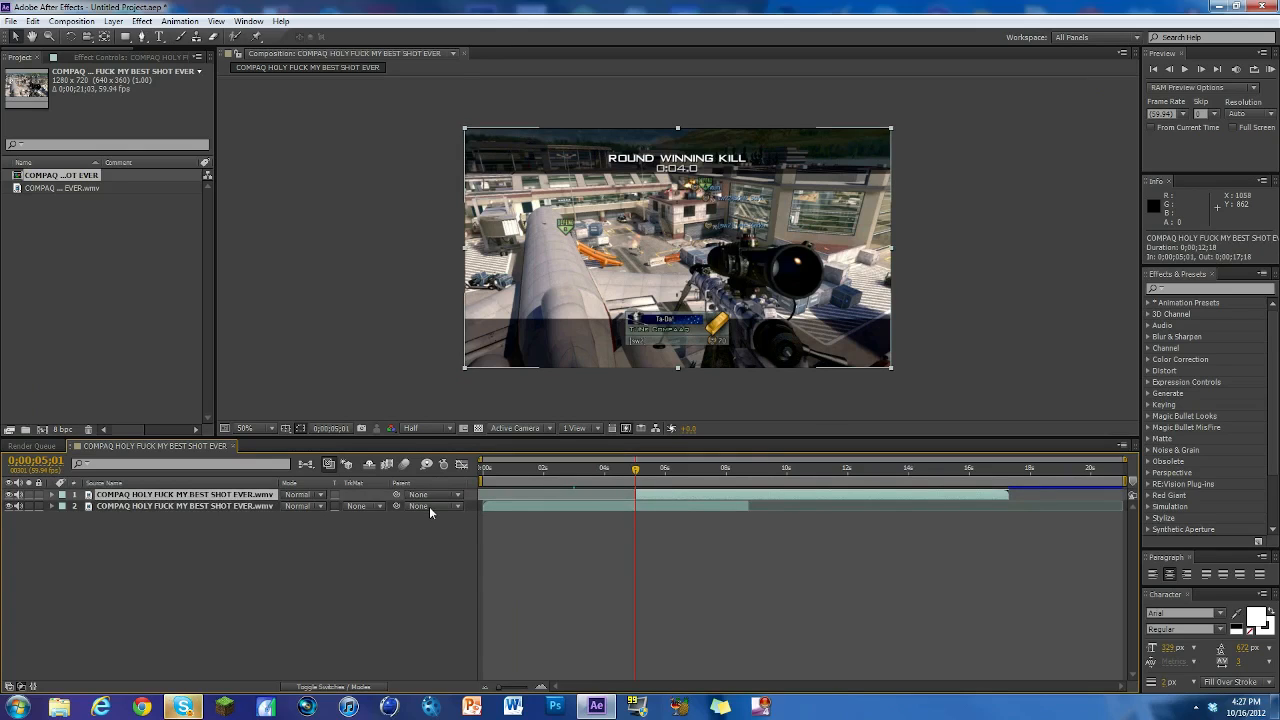
Select the killcam layer and add a Position keyframe where the killcam starts
click(52, 494)
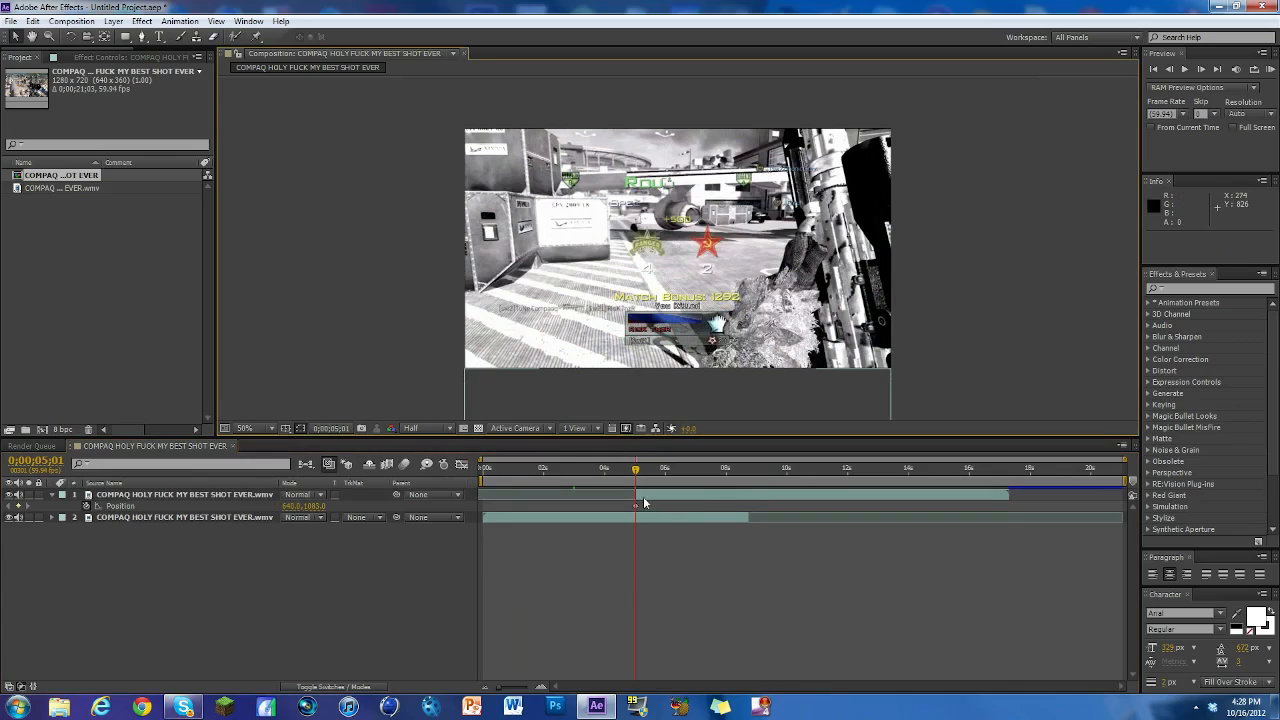
click(184, 494)
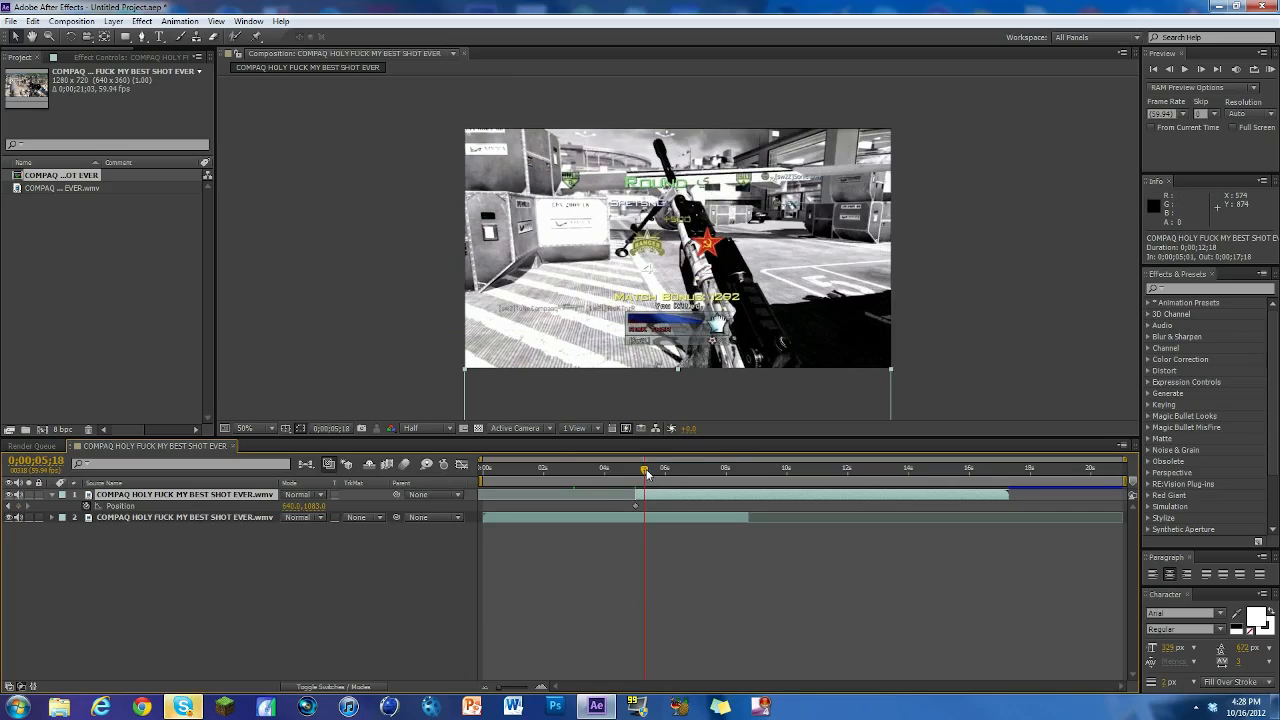
mouse_move(656, 500)
text(offset)
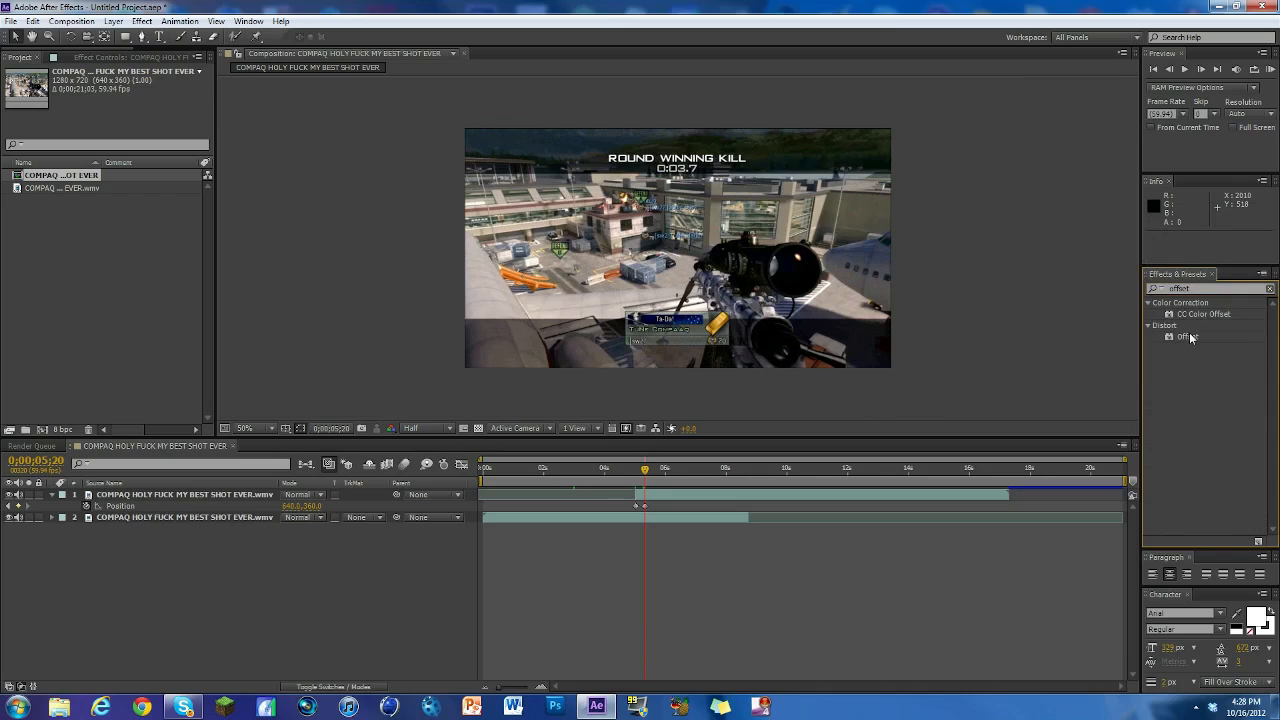
Apply Distort > Offset to the killcam layer and keyframe Shift Center To at the transition start
double_click(1188, 336)
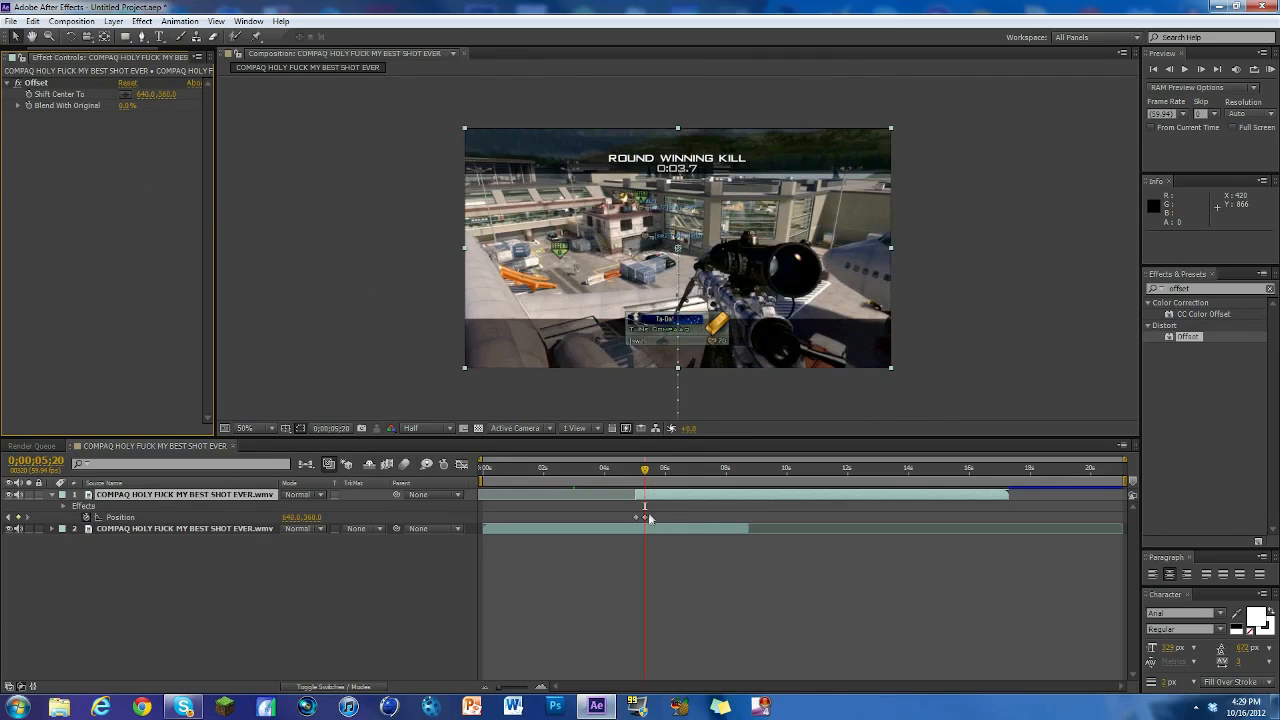
click(644, 516)
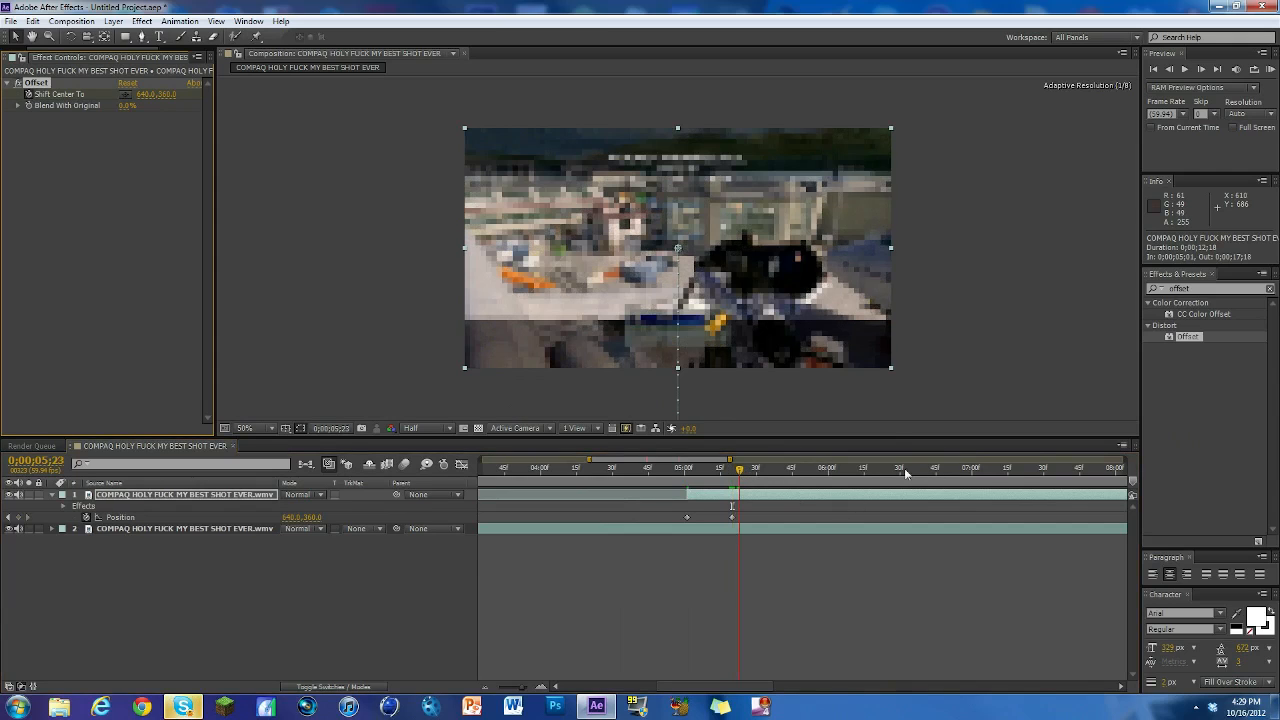
Keyframe Shift Center To vertically so the killcam slides upward with repeating offset copies
click(984, 468)
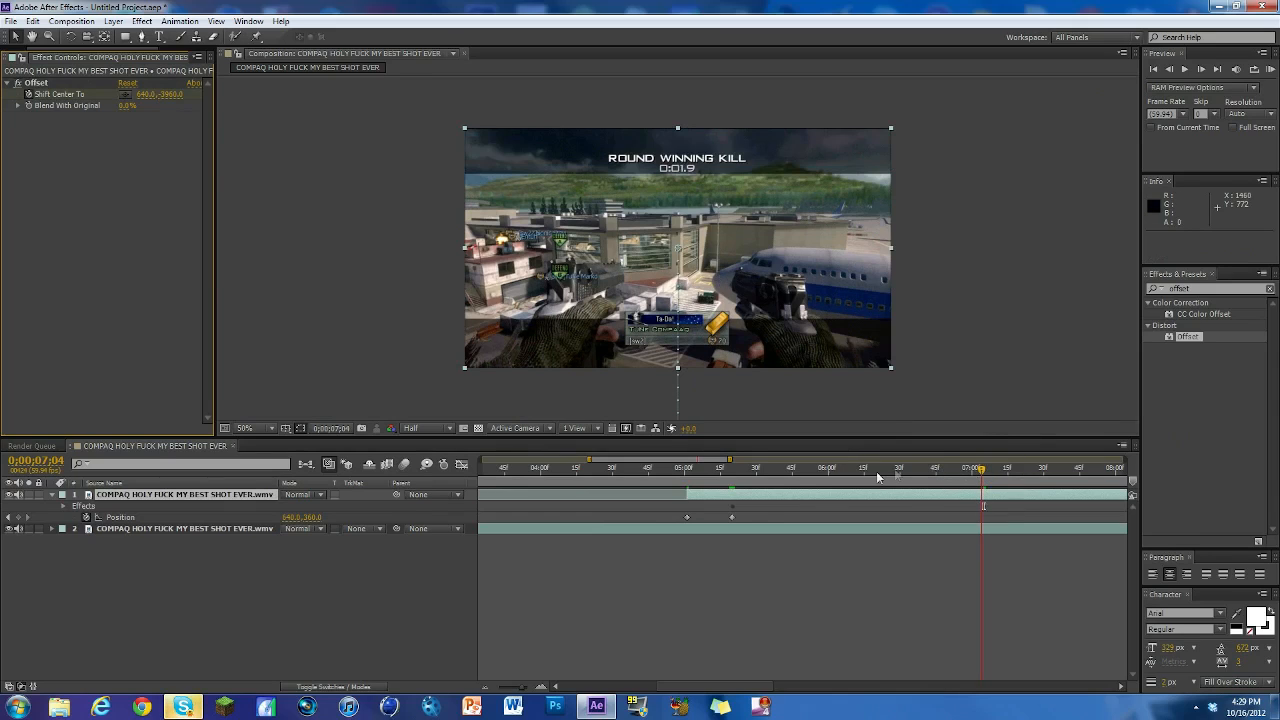
click(808, 468)
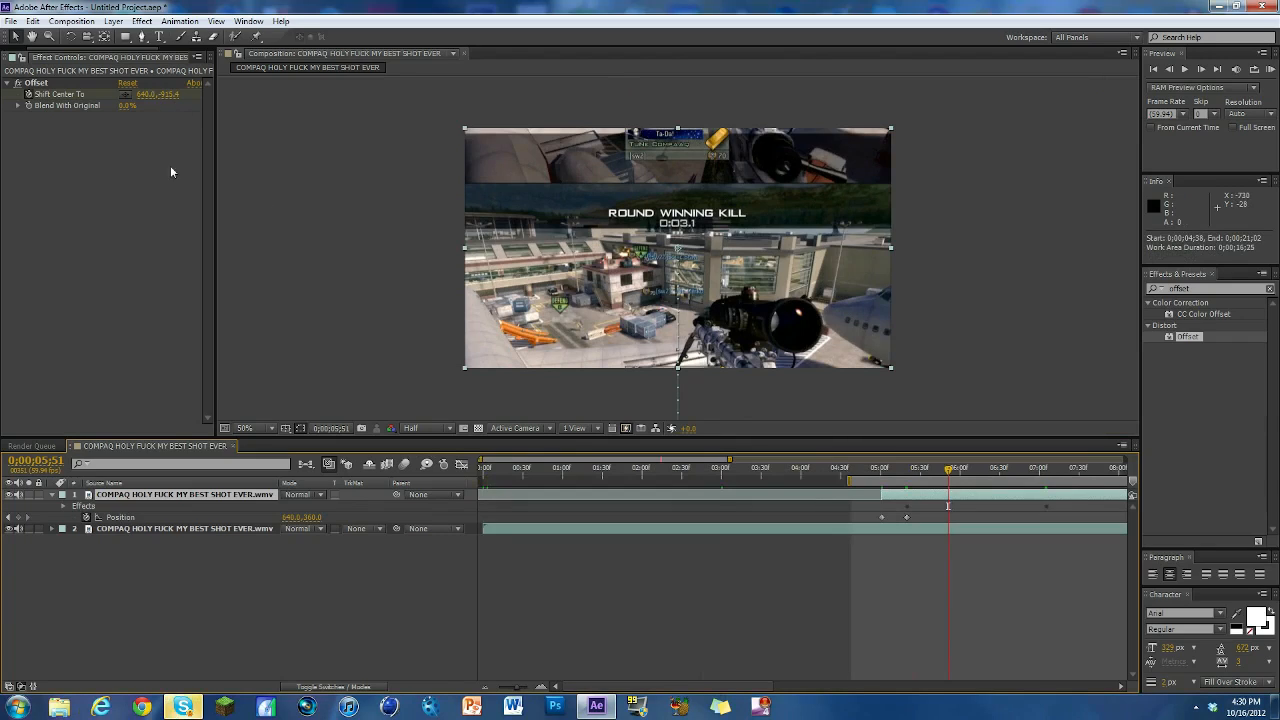
mouse_move(264, 204)
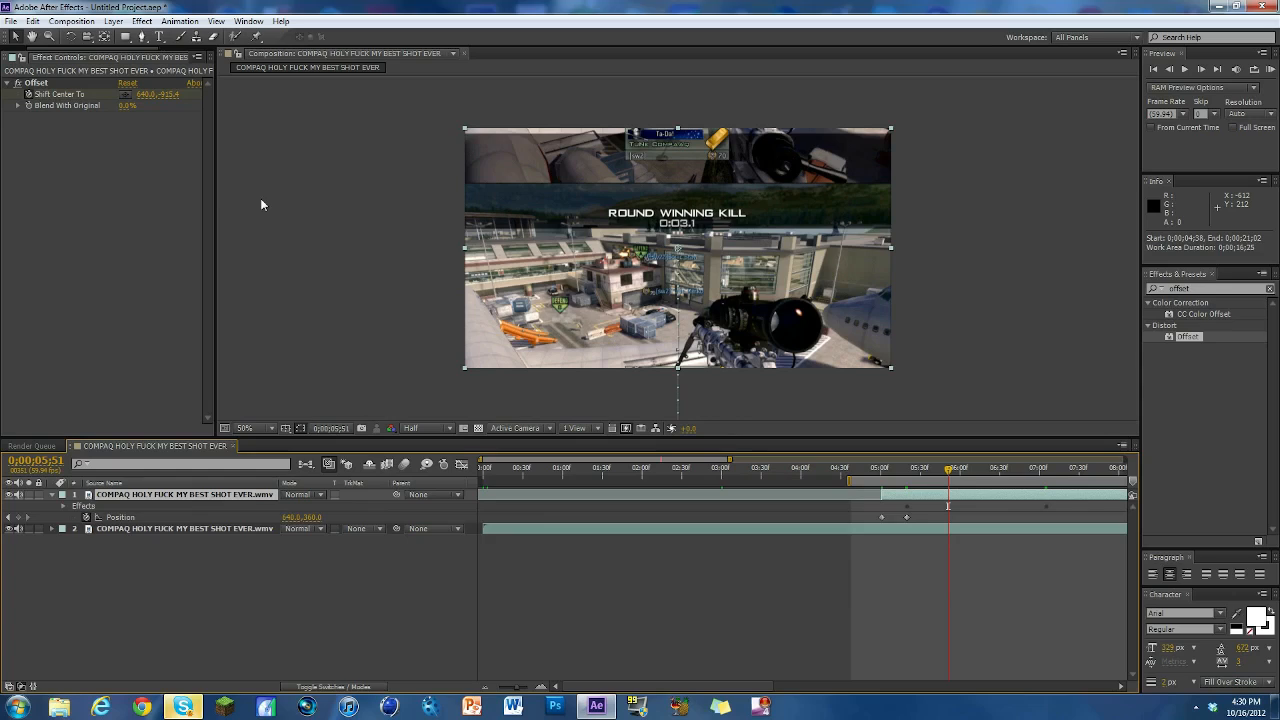
mouse_move(574, 186)
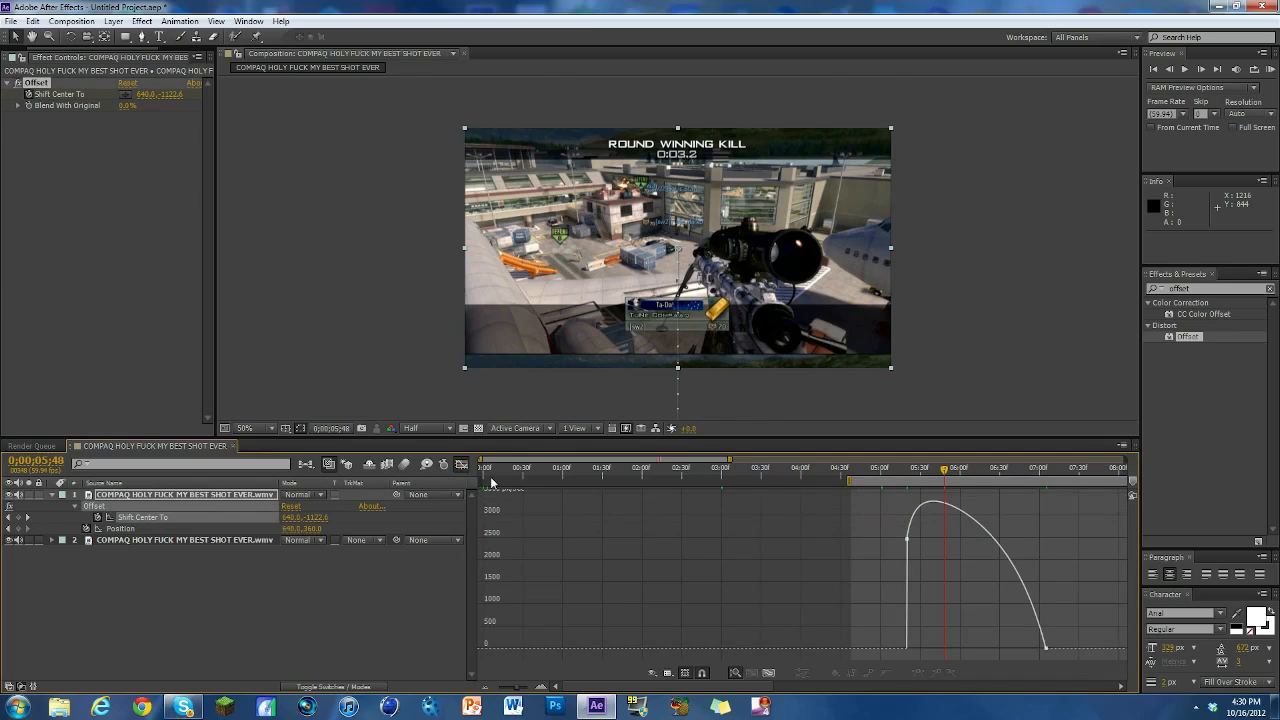
mouse_move(1046, 652)
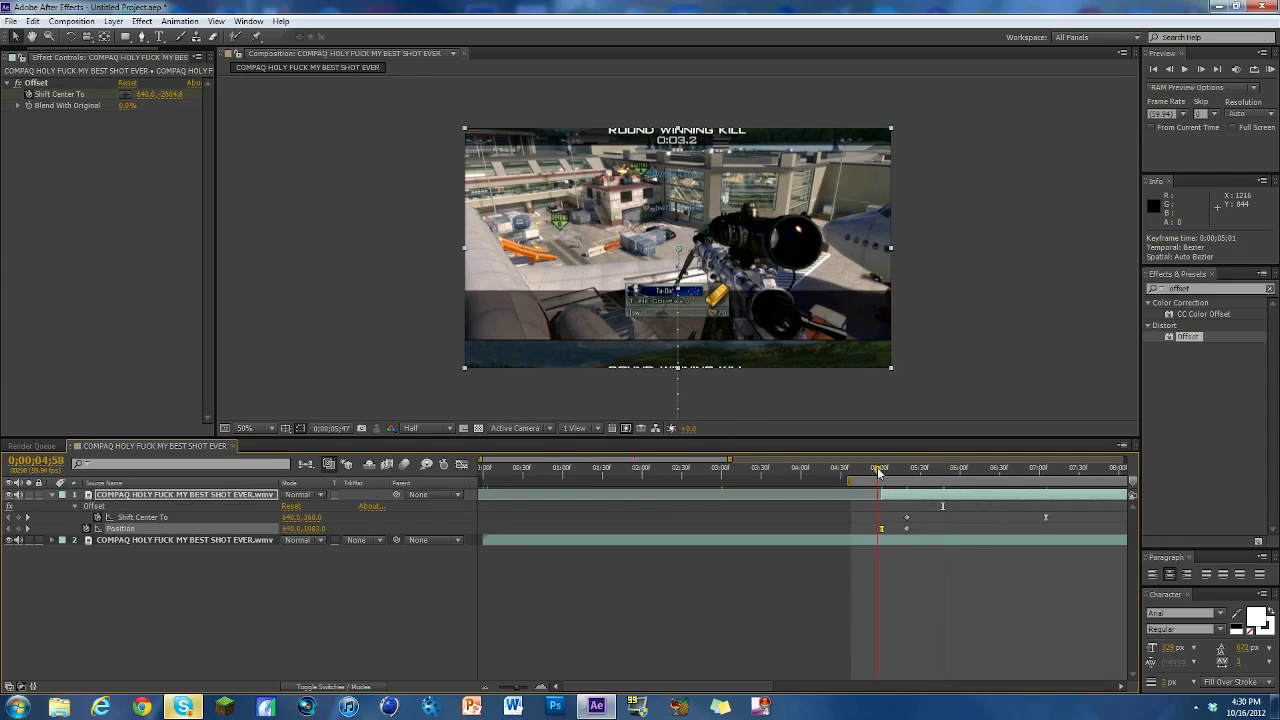
Easy Ease the slide keyframes via Keyframe Assistant for a smooth speed curve
click(880, 468)
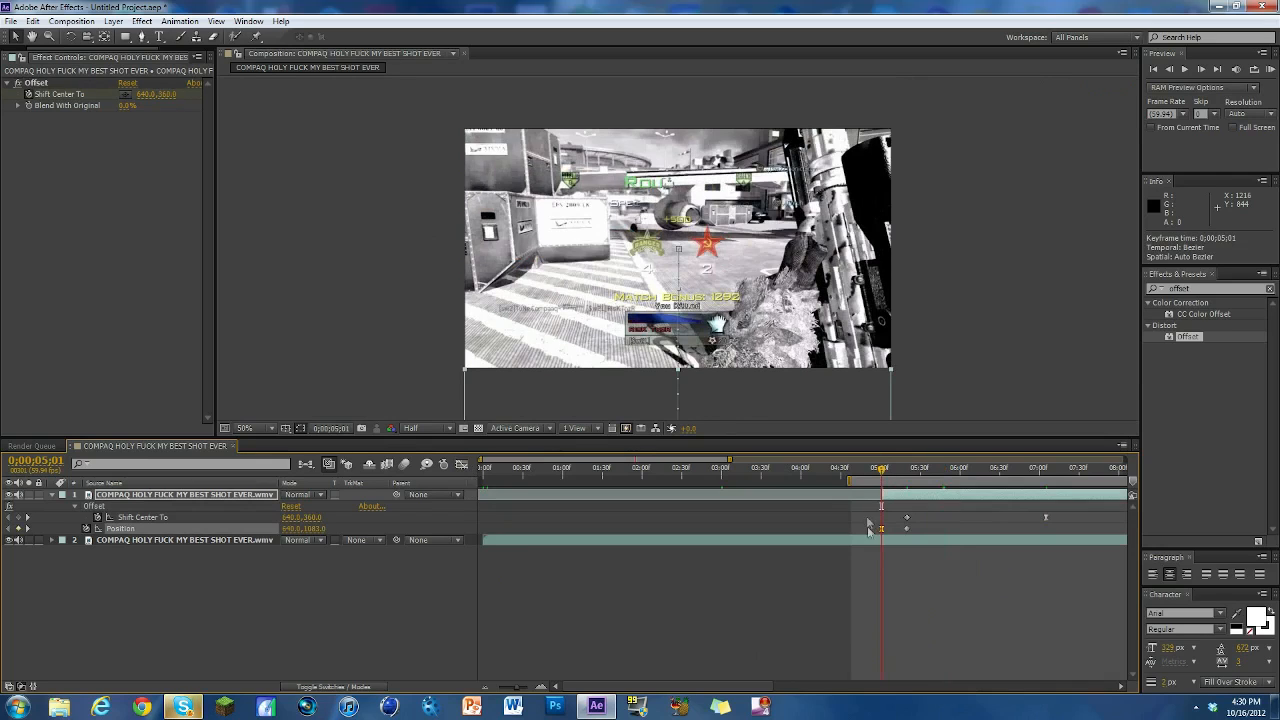
right_click(880, 516)
text(direc)
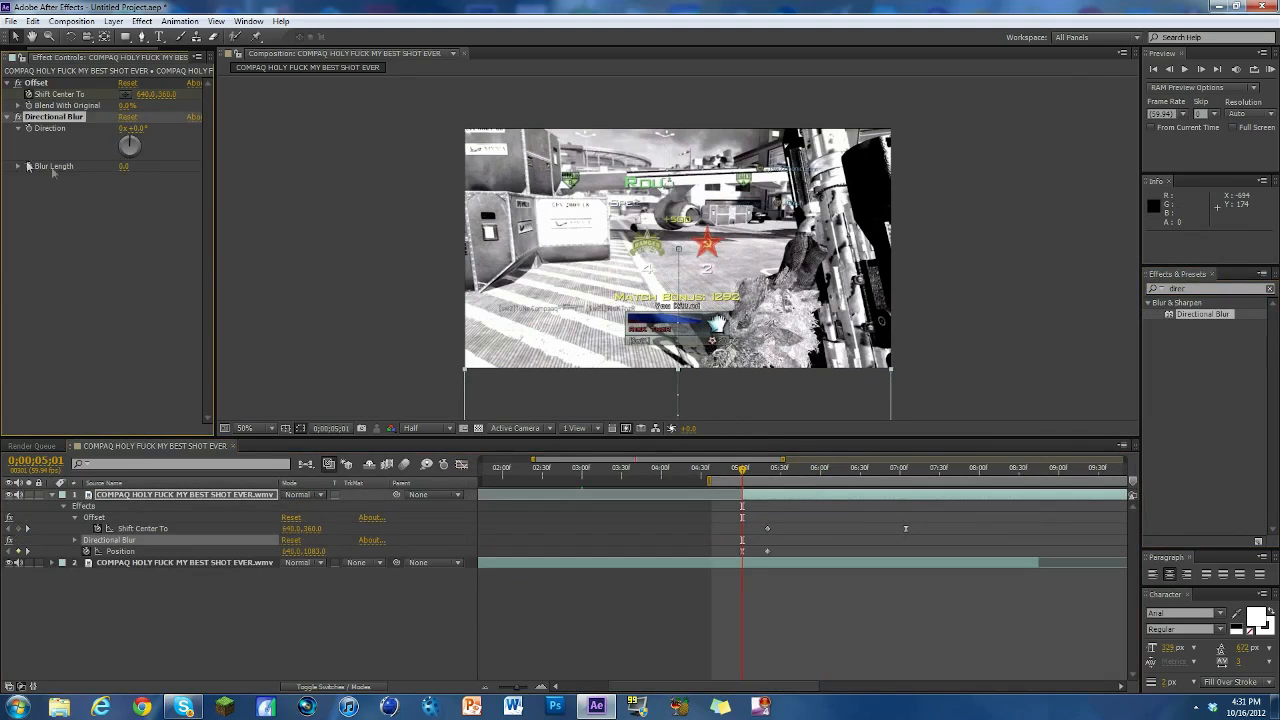
Apply Directional Blur keyframed across the slide, then RAM preview the finished transition
double_click(124, 166)
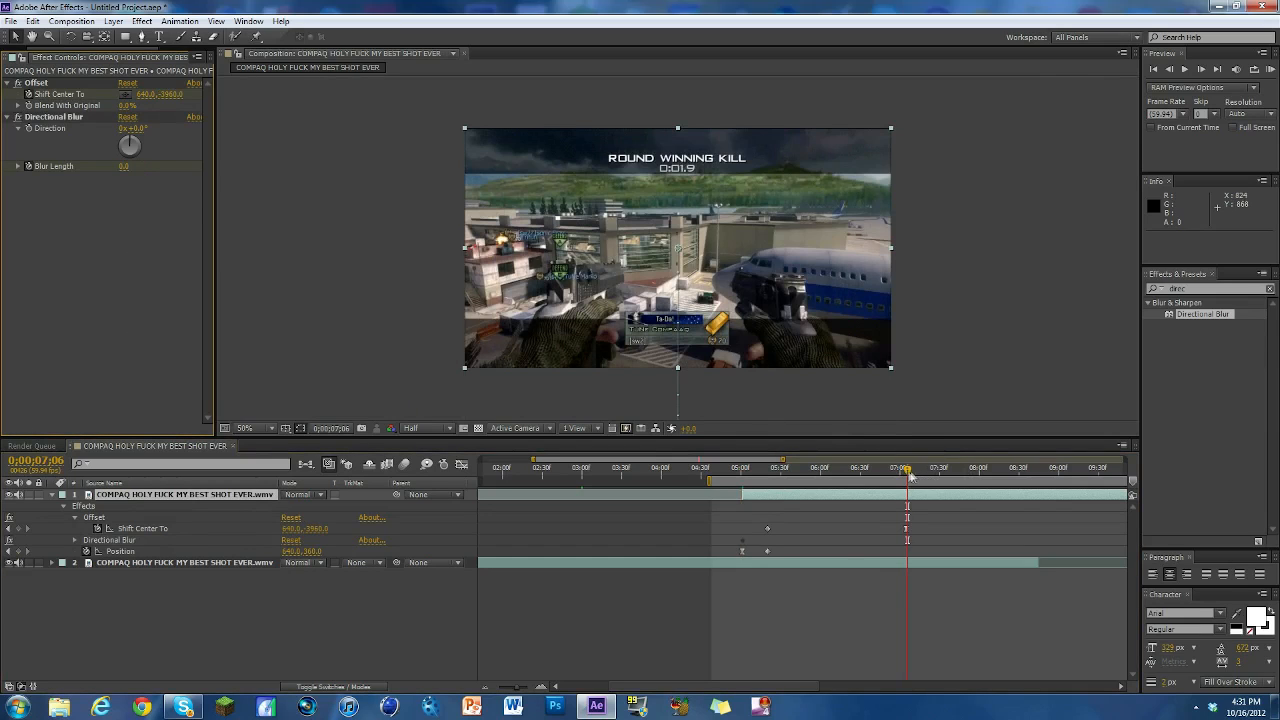
mouse_move(1172, 508)
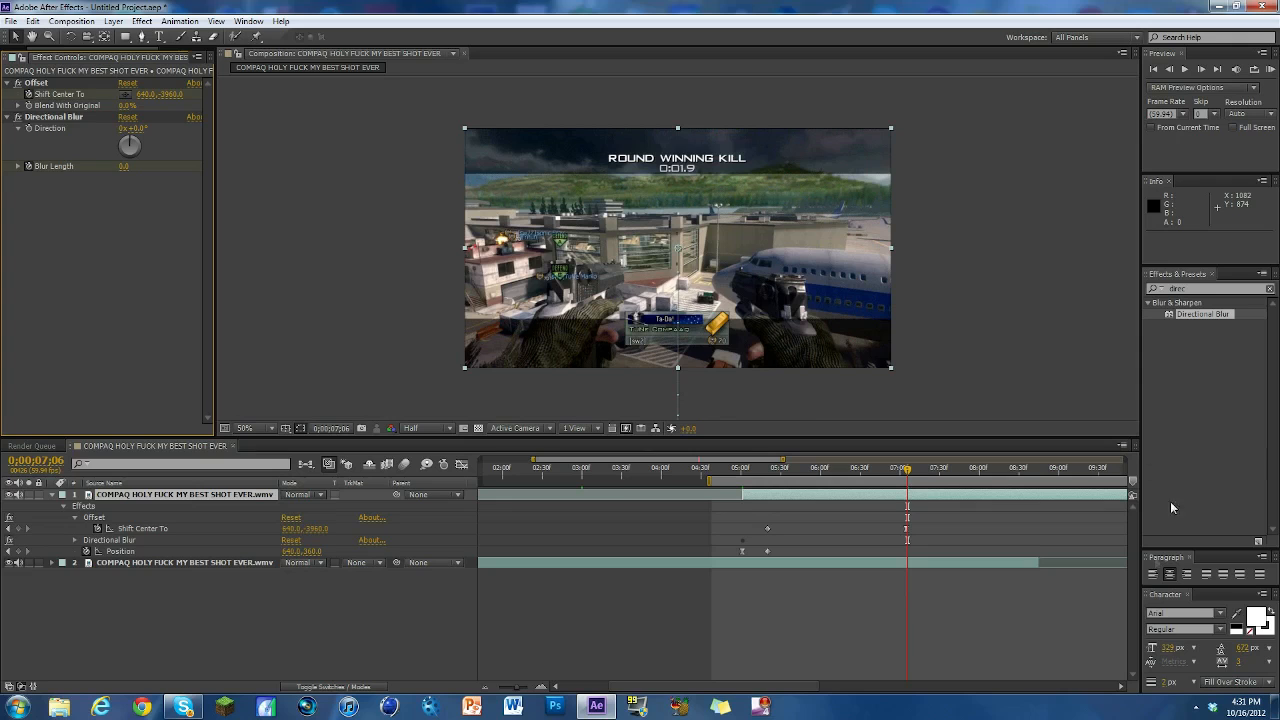
click(1270, 68)
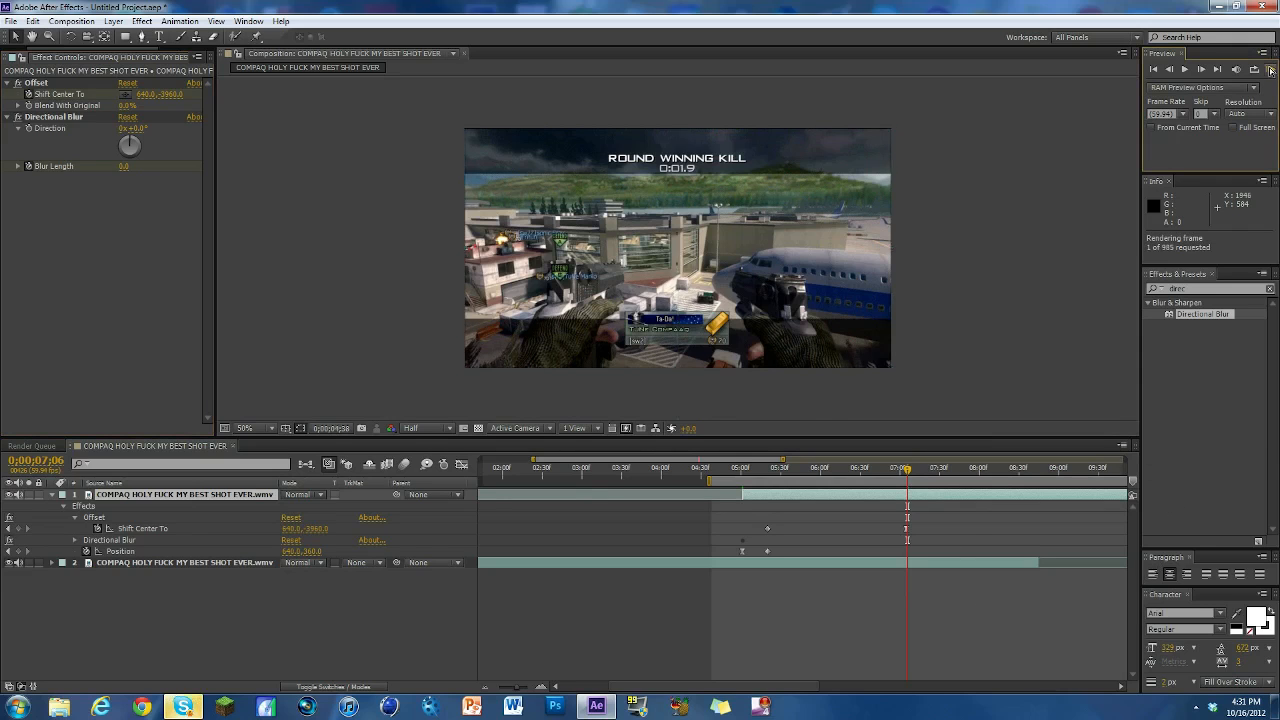